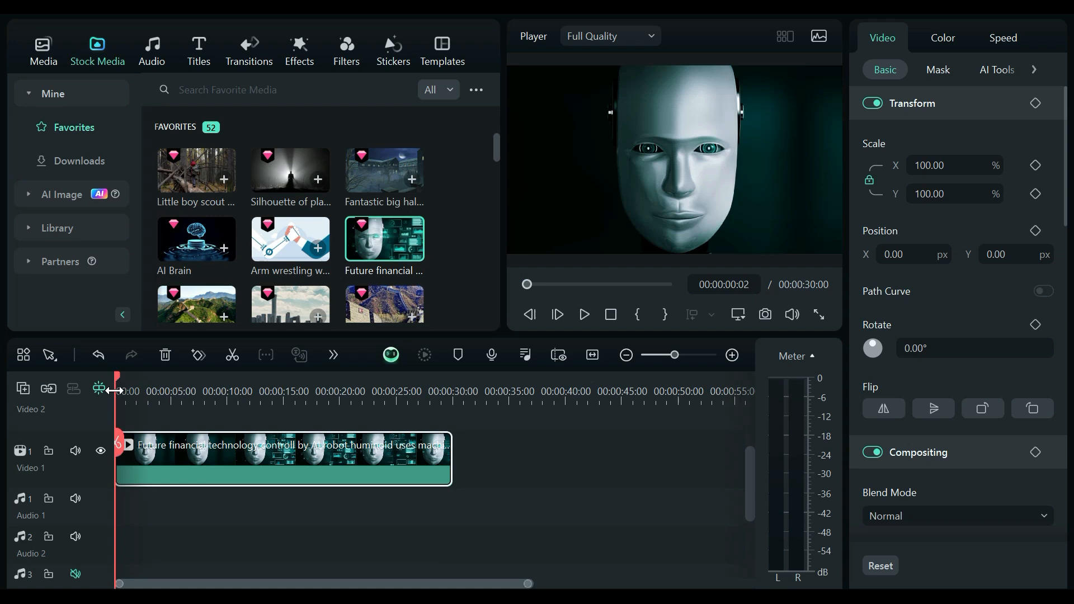
Step: Open the Effects library in the top media panel
left_click(43, 49)
type("3")
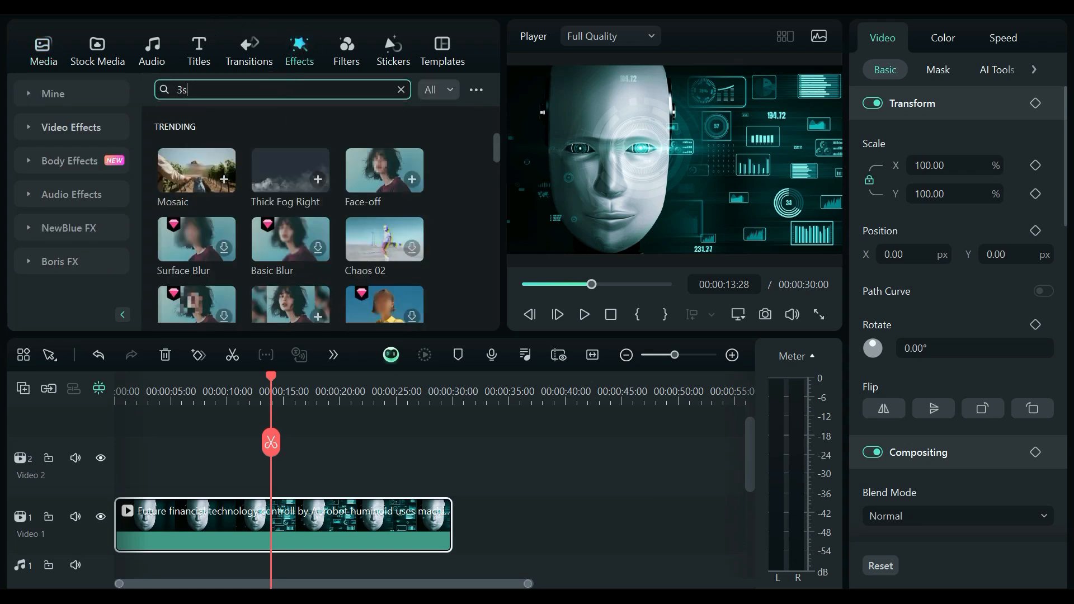
Step: Search the effects library for '3d motion'
type("d motion")
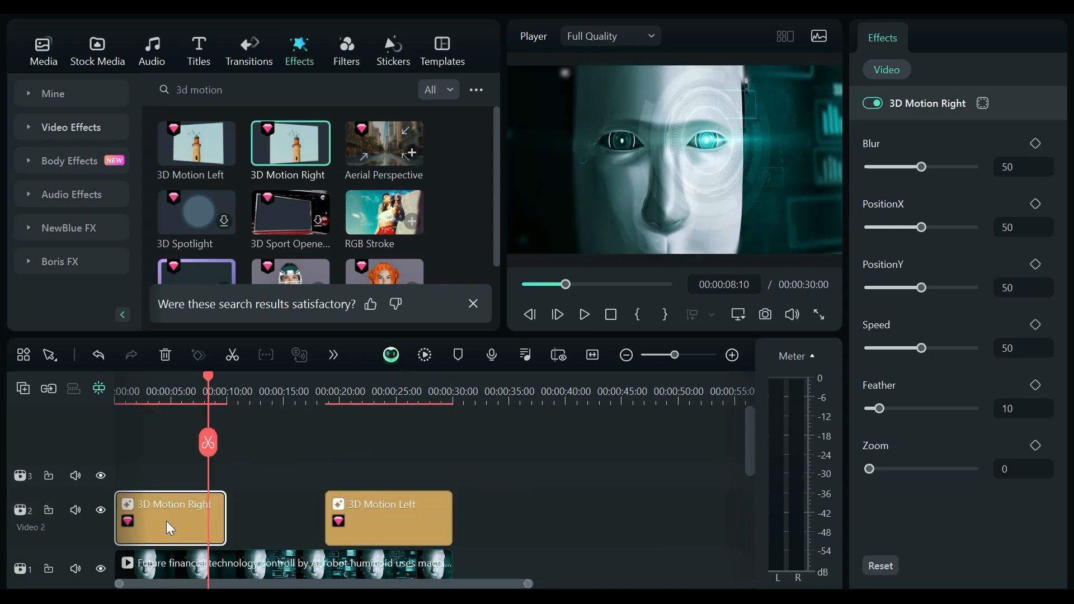
Step: Select the 3D Motion Left effect on the Video 2 track to show its settings
left_click(582, 314)
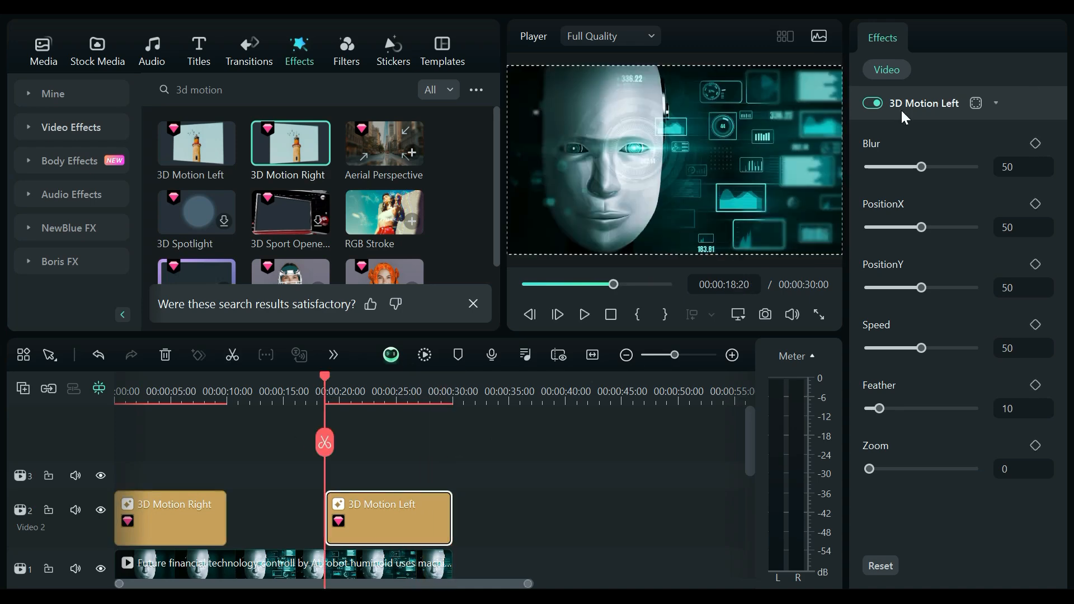
left_click(870, 103)
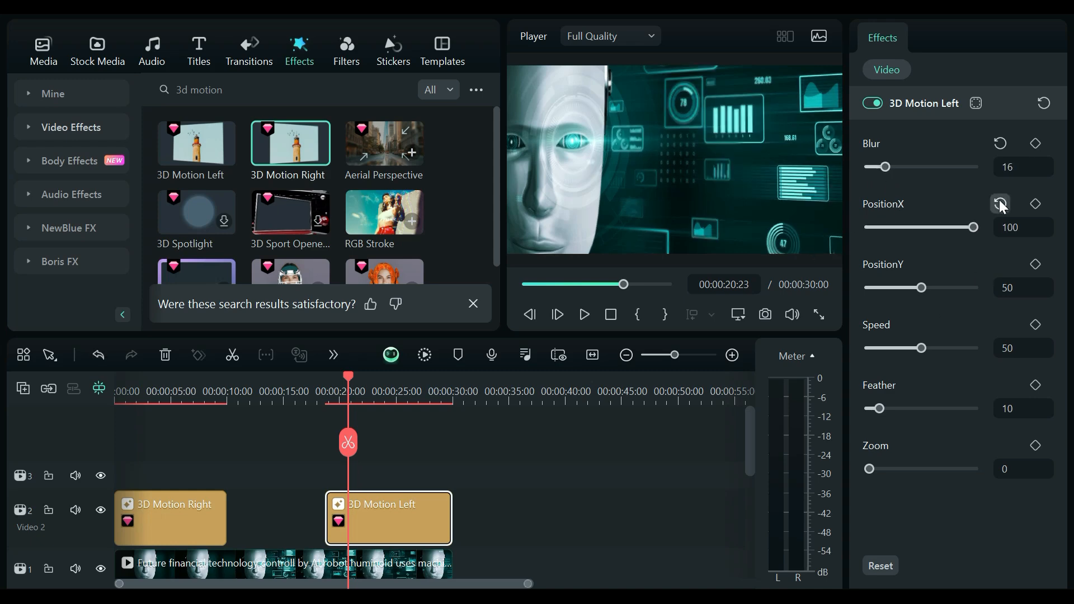
Step: Reset 3D Motion Left's PositionX to its default 50
left_click(999, 204)
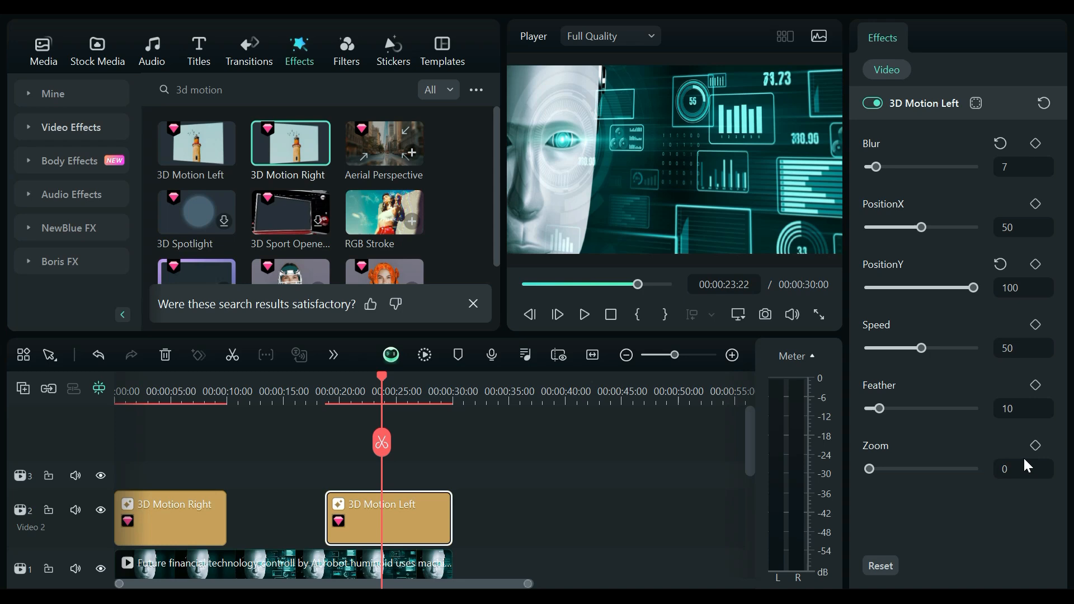
left_click(583, 315)
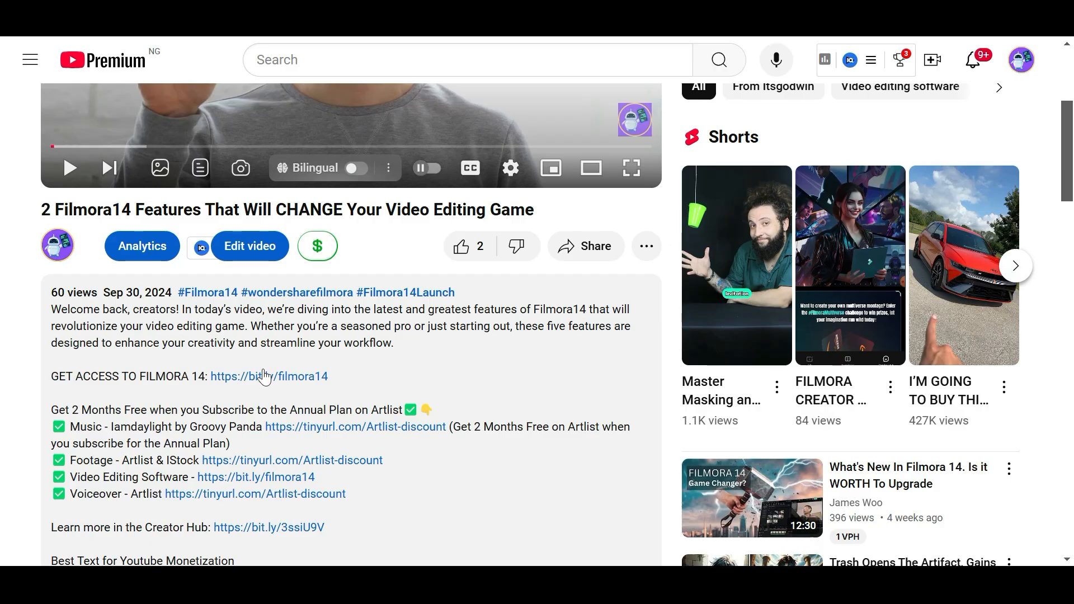
mouse_move(213, 374)
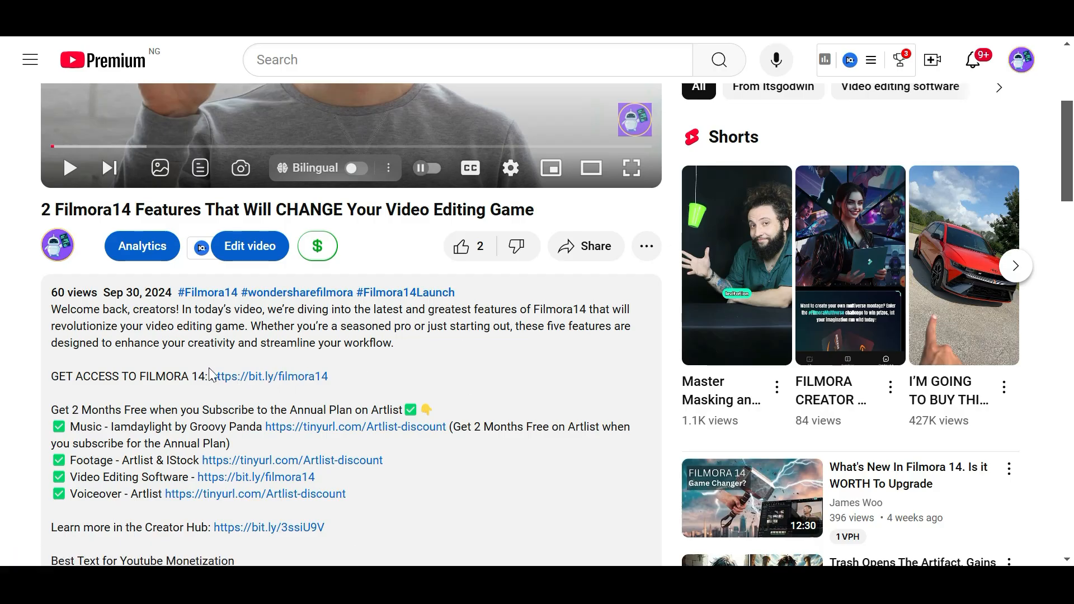
mouse_move(329, 379)
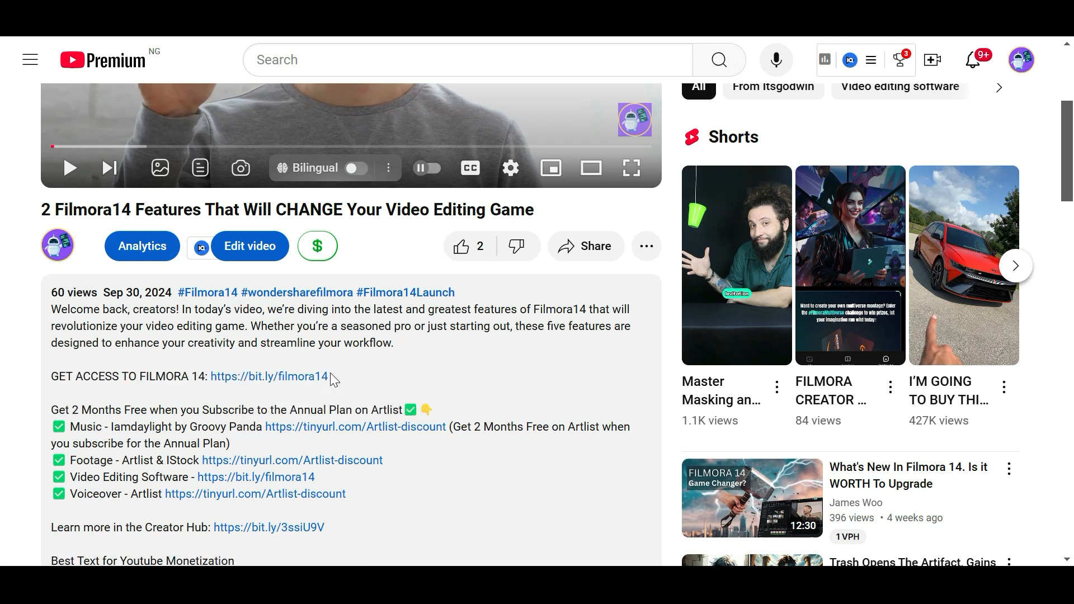
Step: Follow the bit.ly/filmora14 link in the video description to Filmora's site
left_click(269, 377)
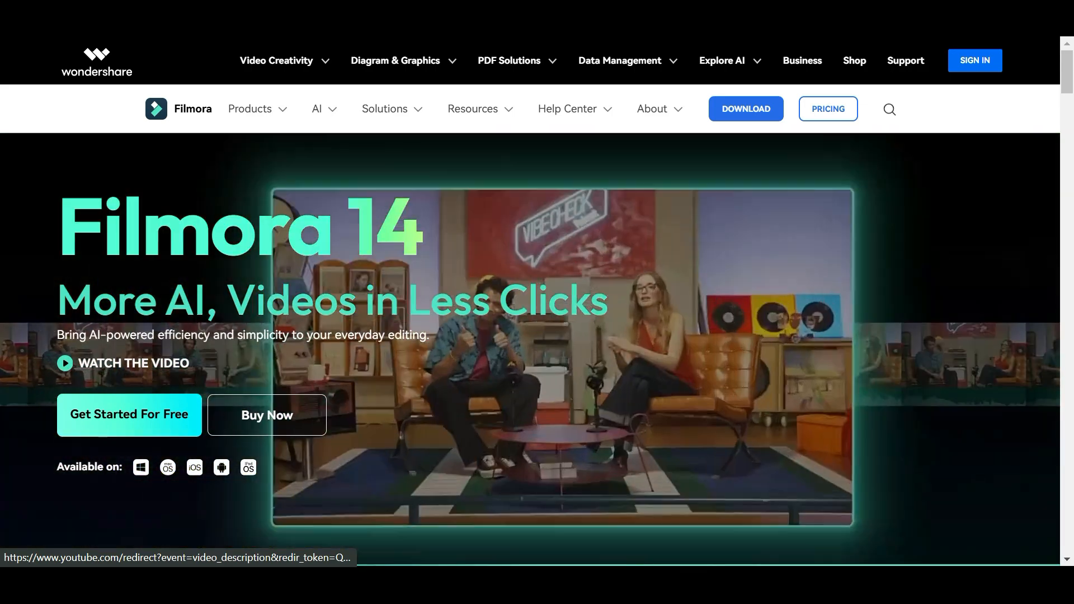
Step: Go to Filmora pricing and buy the Advanced annual plan
left_click(827, 108)
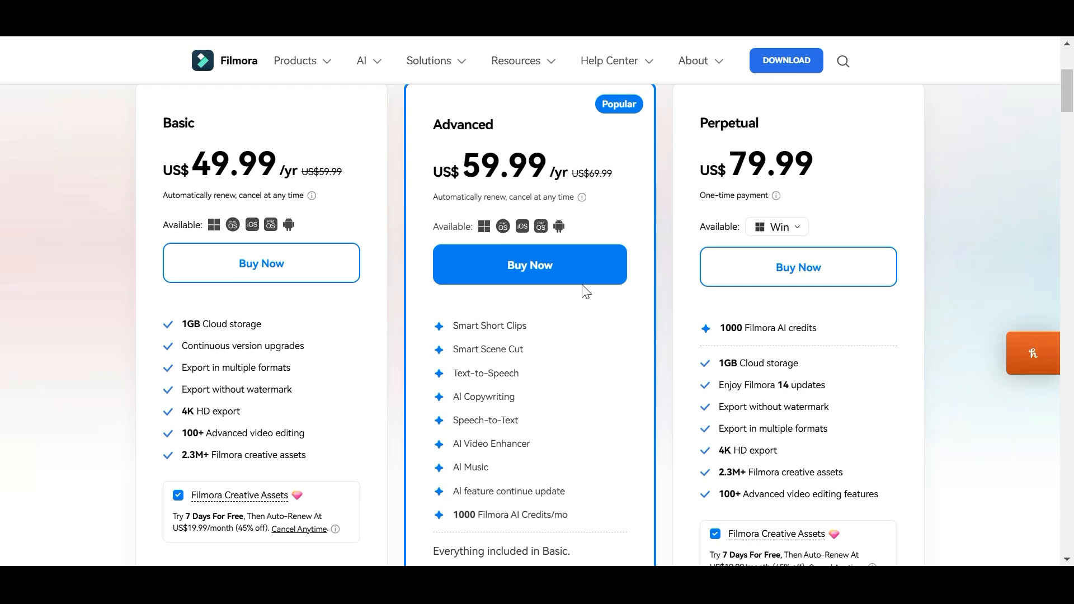
mouse_move(1070, 97)
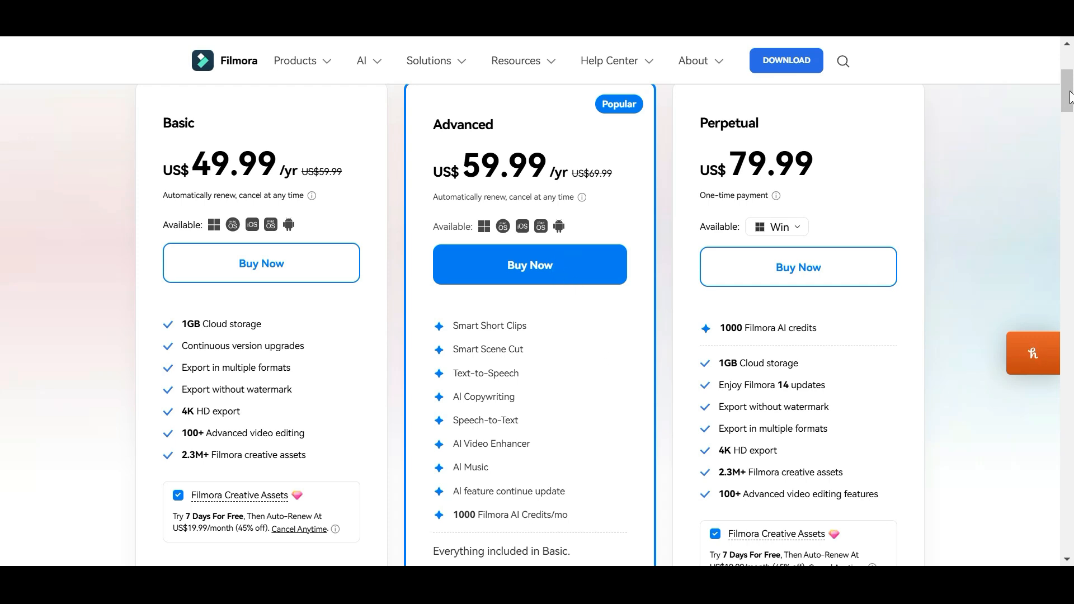
scroll("up", 3)
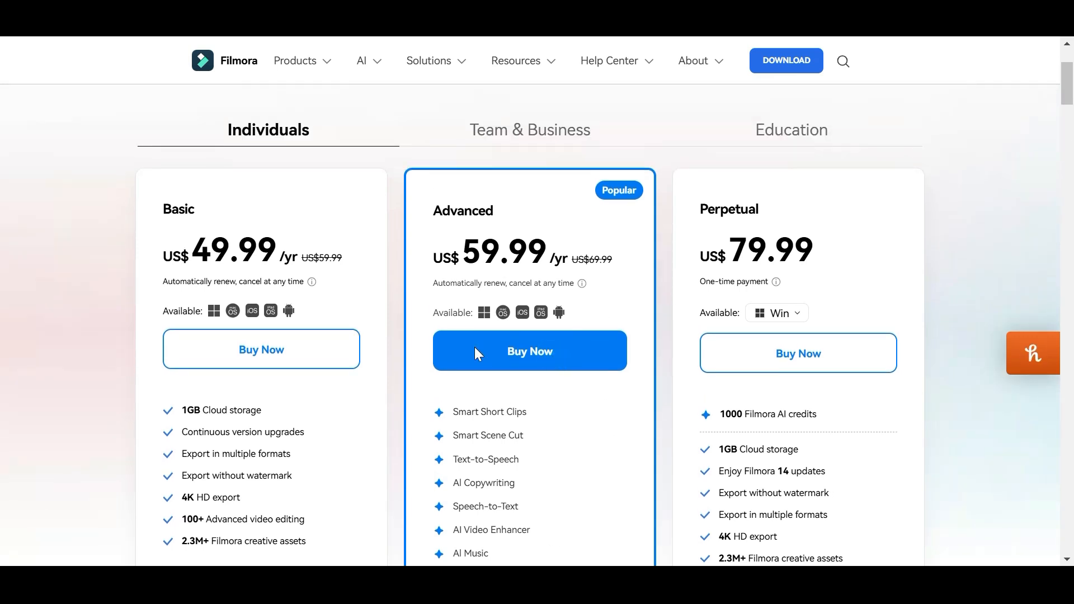
left_click(529, 350)
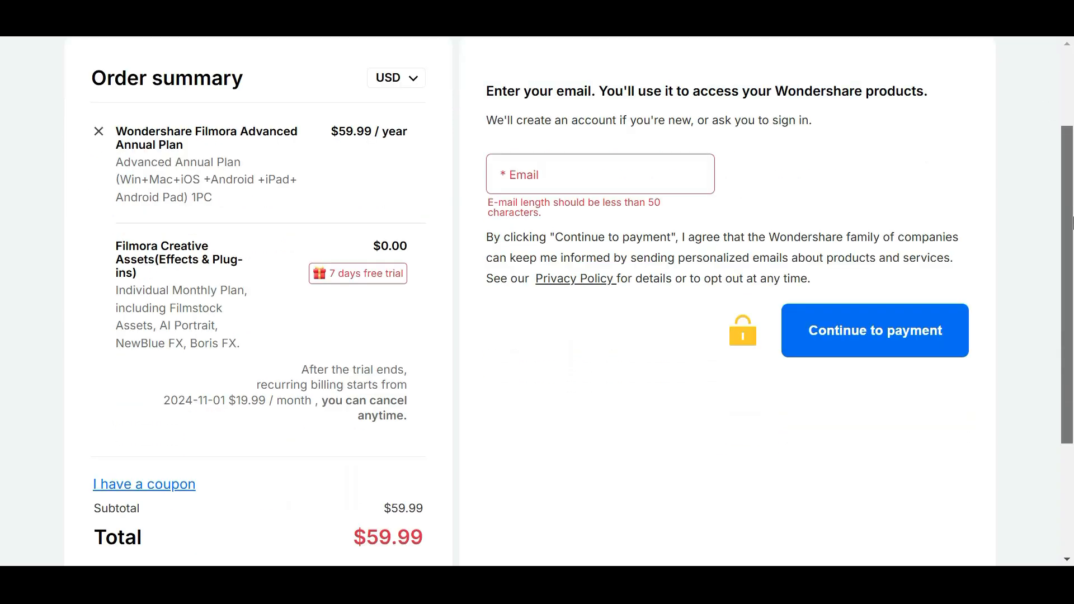
Step: Scroll the Filmora Creator Hub page
scroll("down", 3)
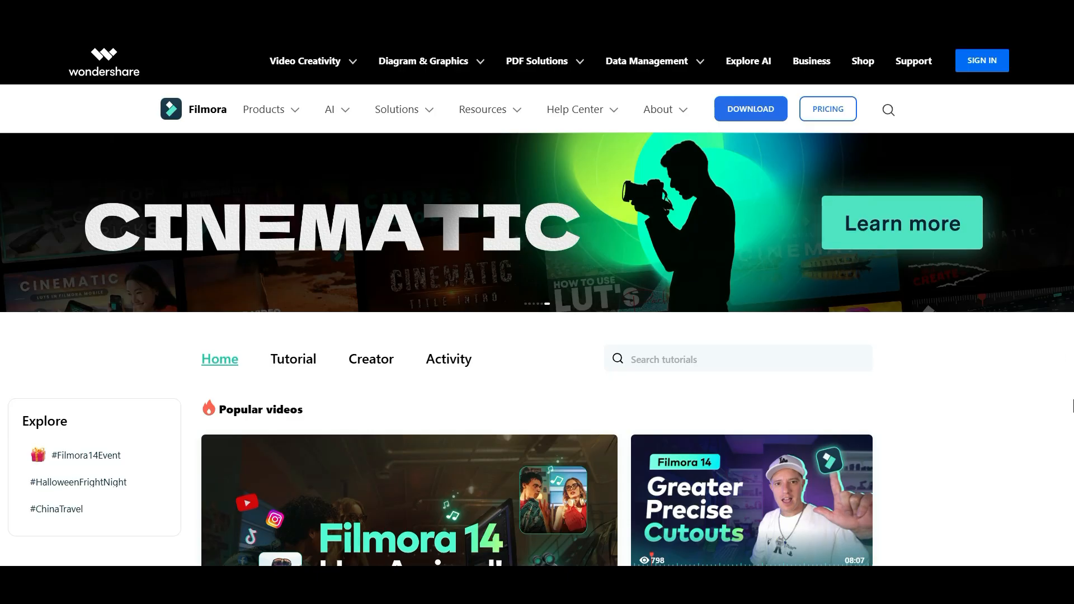
mouse_move(968, 427)
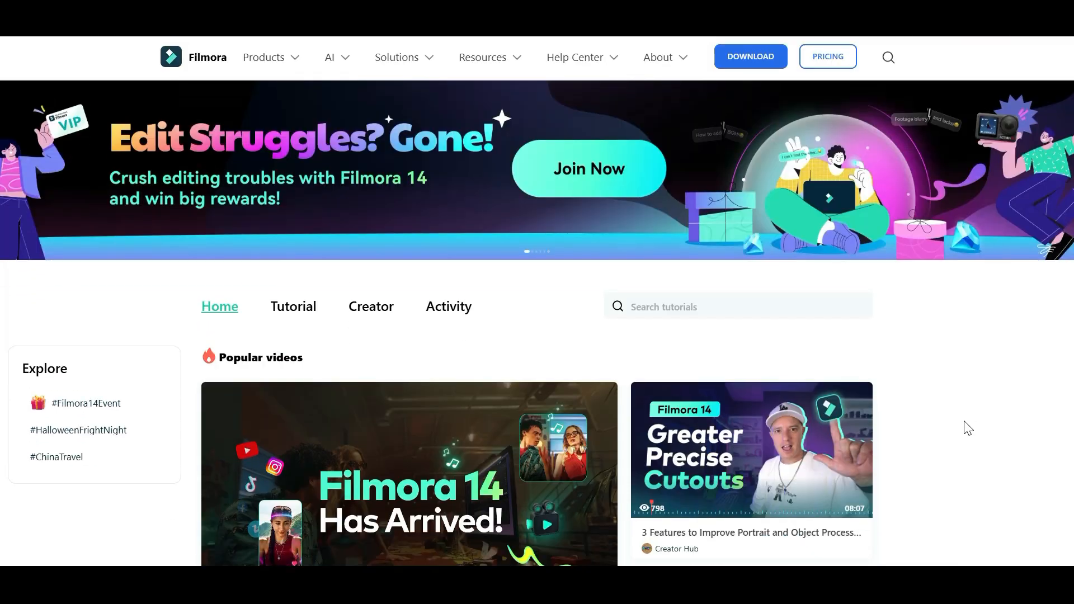
scroll("down", 3)
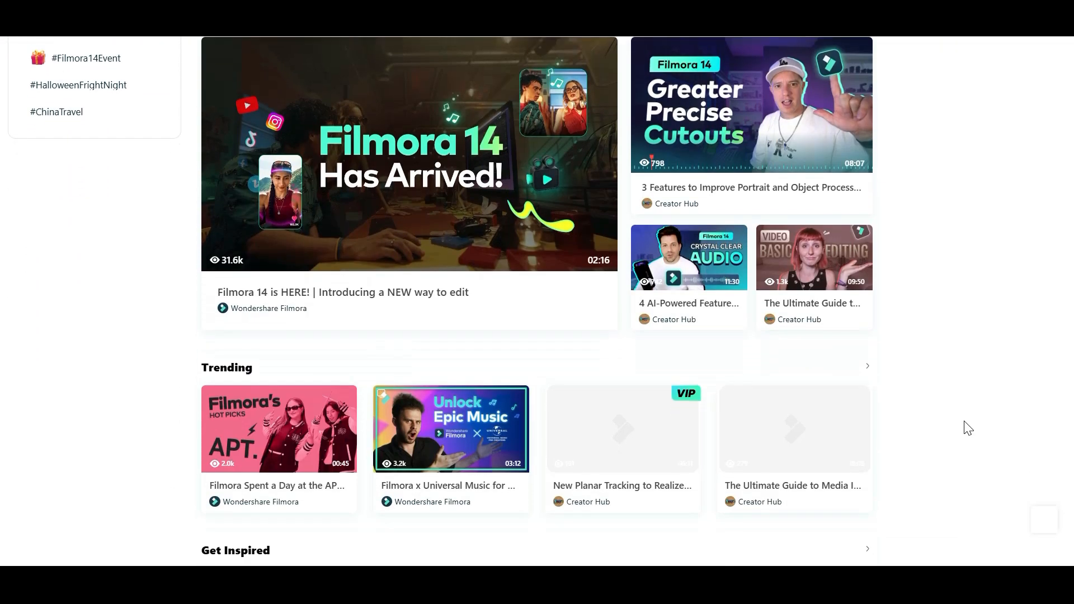
scroll("down", 3)
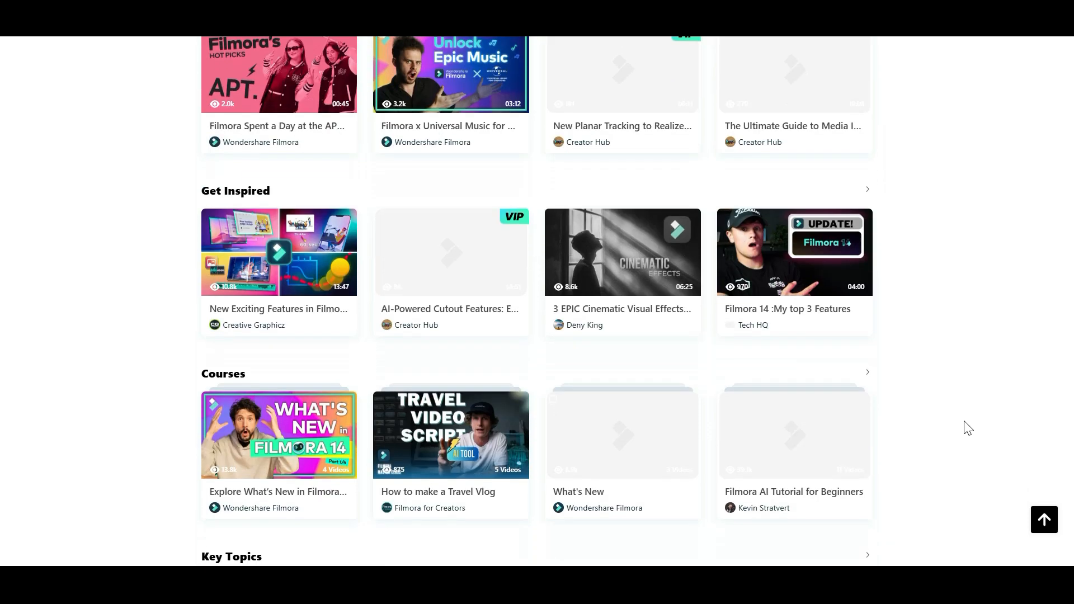
scroll("down", 3)
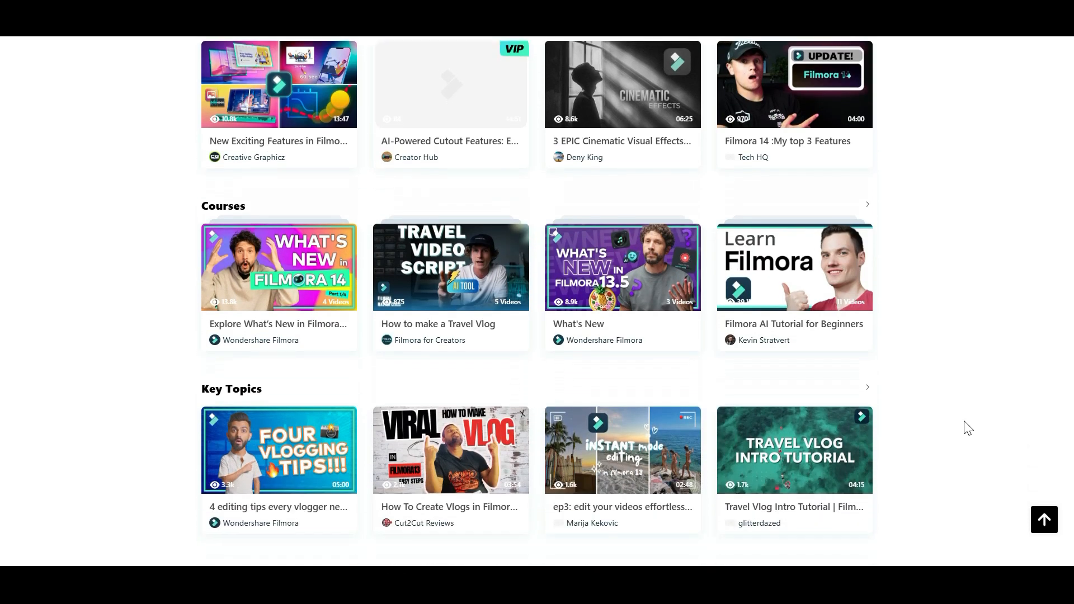
scroll("down", 3)
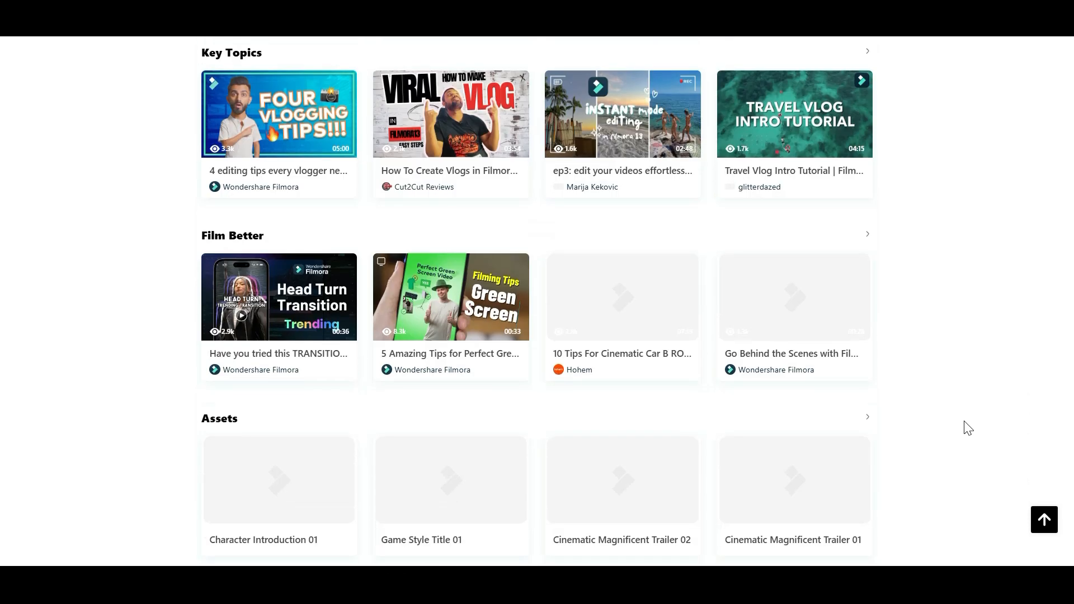
scroll("down", 3)
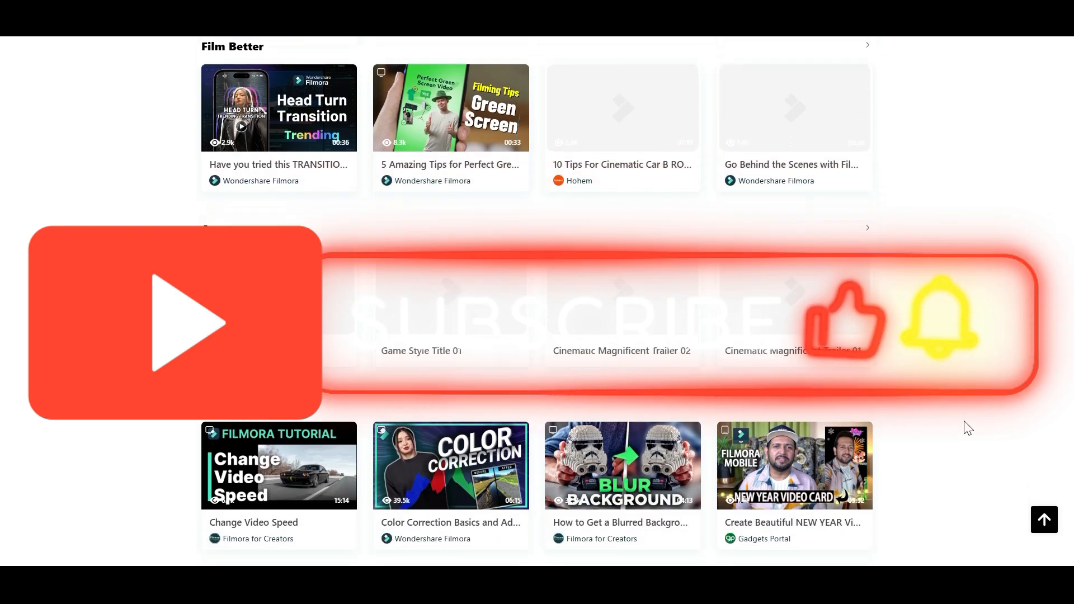
scroll("down", 3)
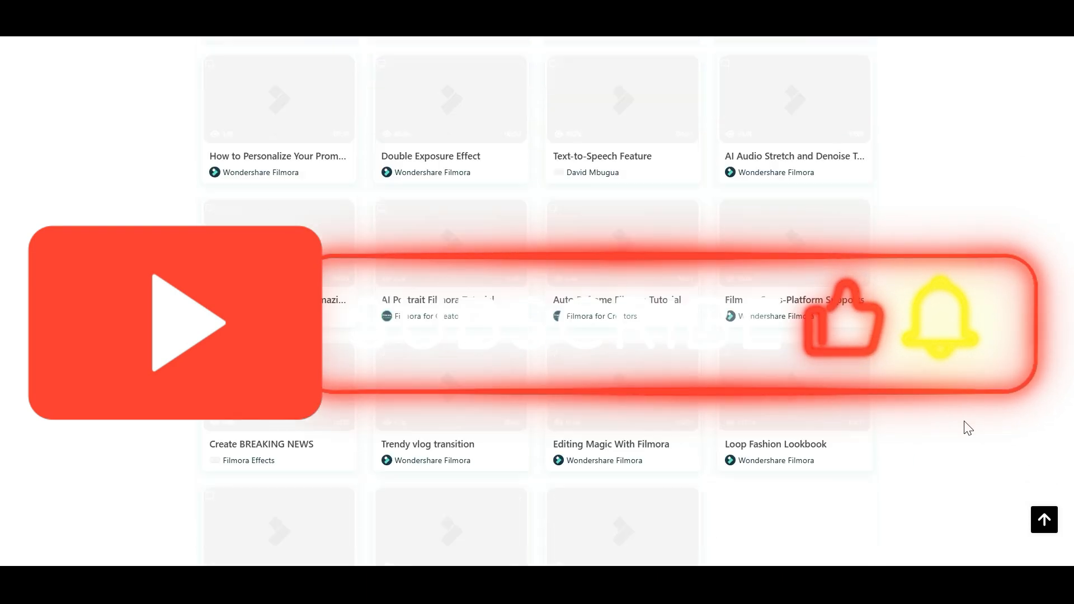